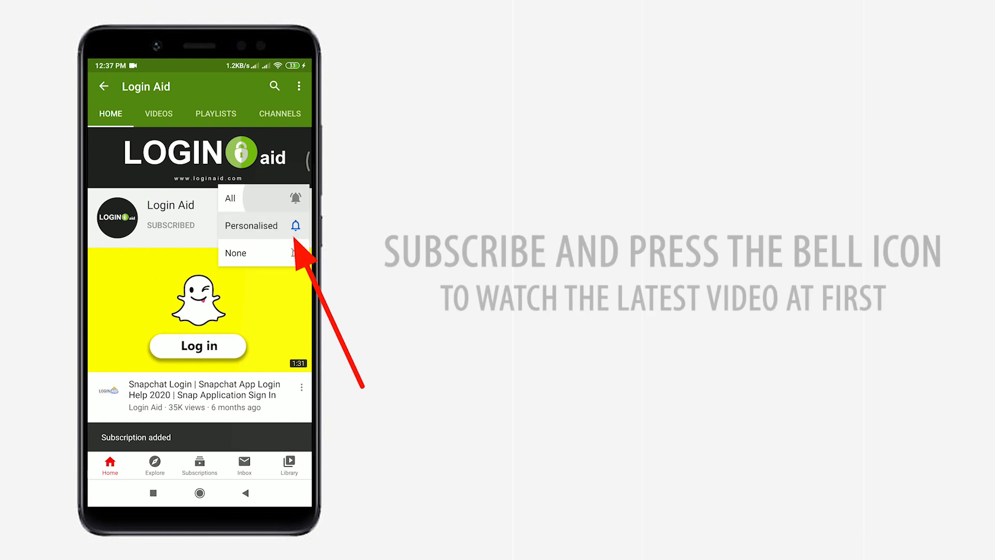
- Load fubotv.com in the new Chrome tab
click(229, 198)
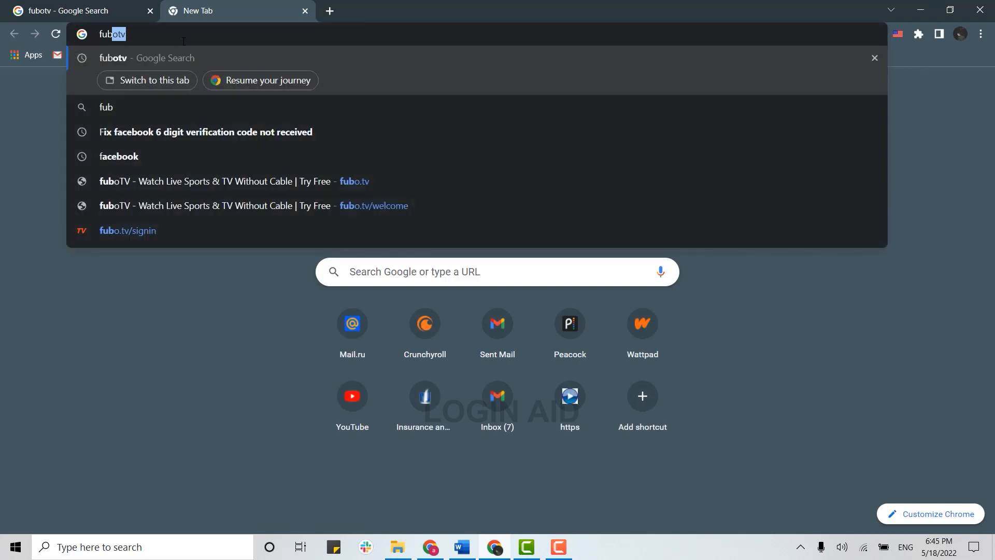
key(Enter)
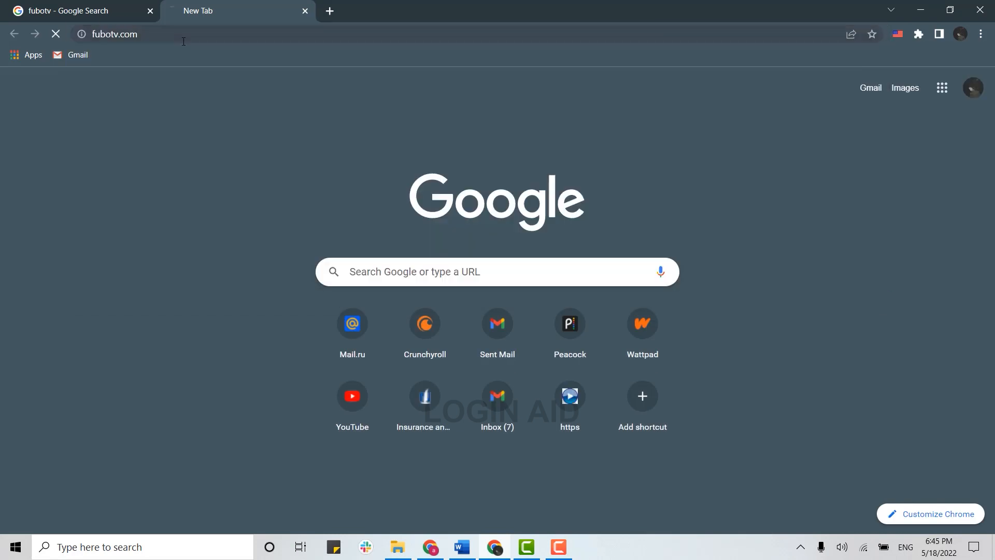
key(Enter)
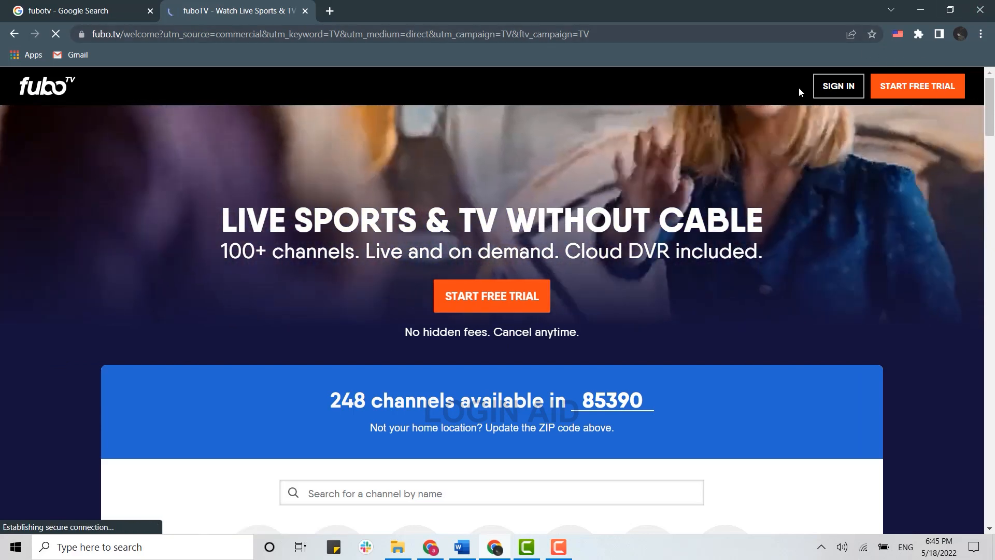
- Go from the fuboTV sign-in page to its Sign up form
click(838, 86)
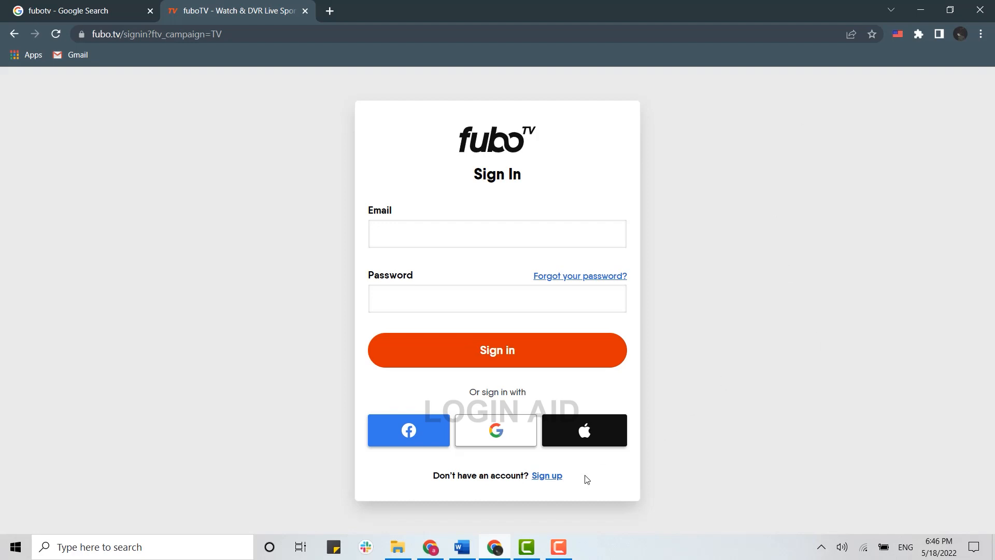
click(547, 475)
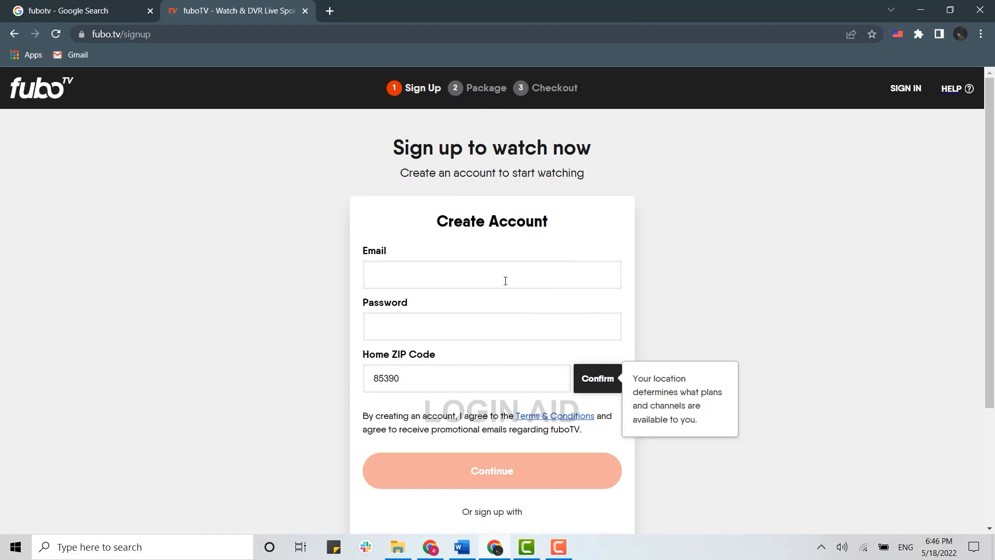
- Enter an email and password, confirm ZIP 85390, and submit the form
click(492, 274)
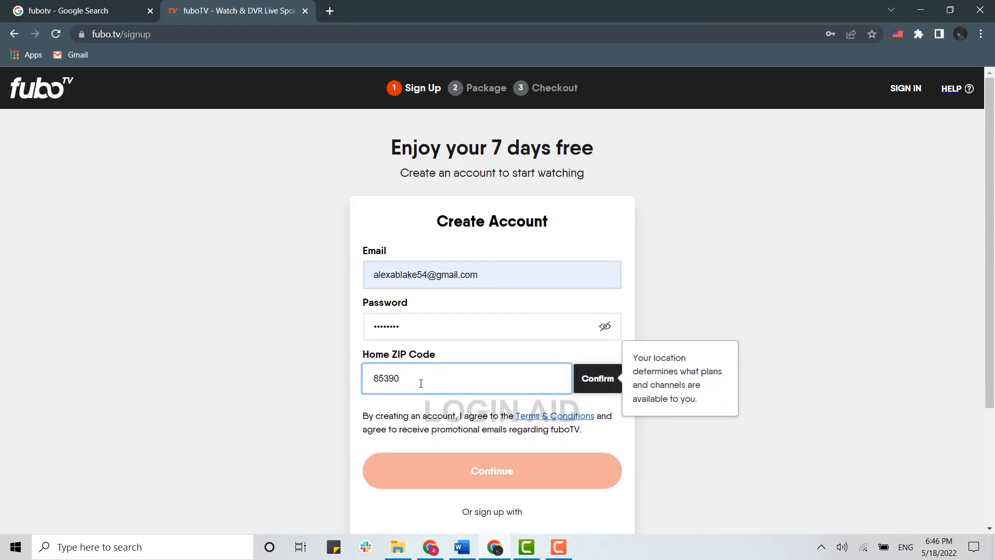
click(491, 470)
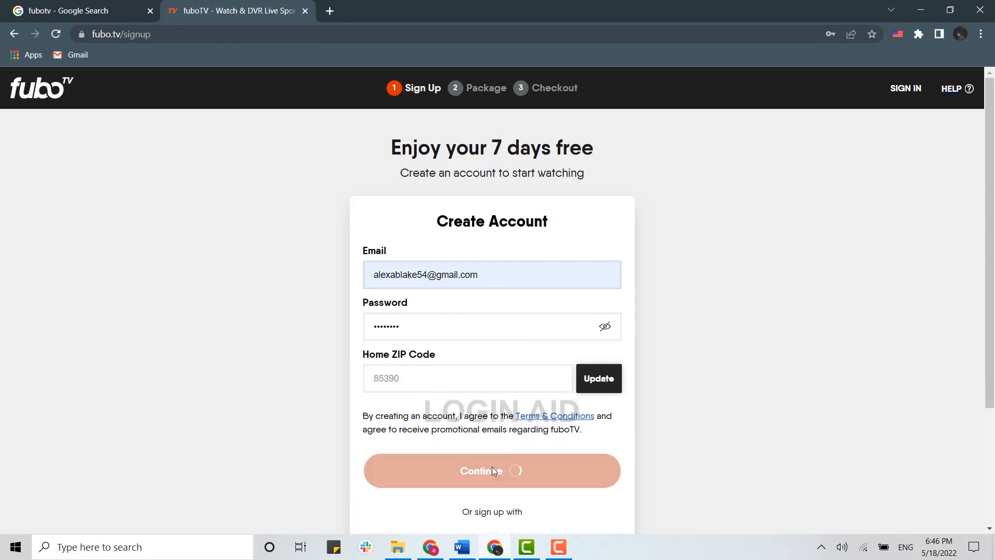
click(492, 470)
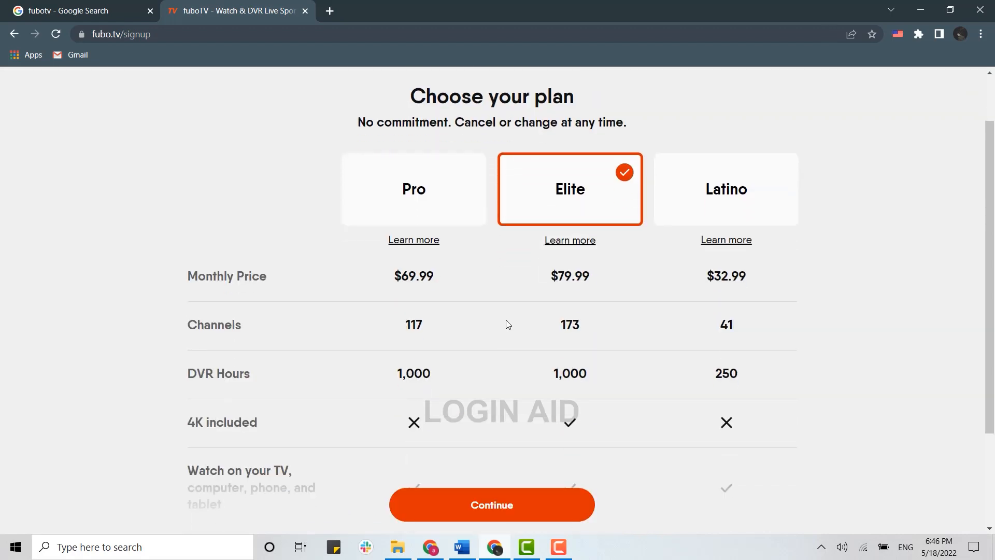
mouse_move(598, 216)
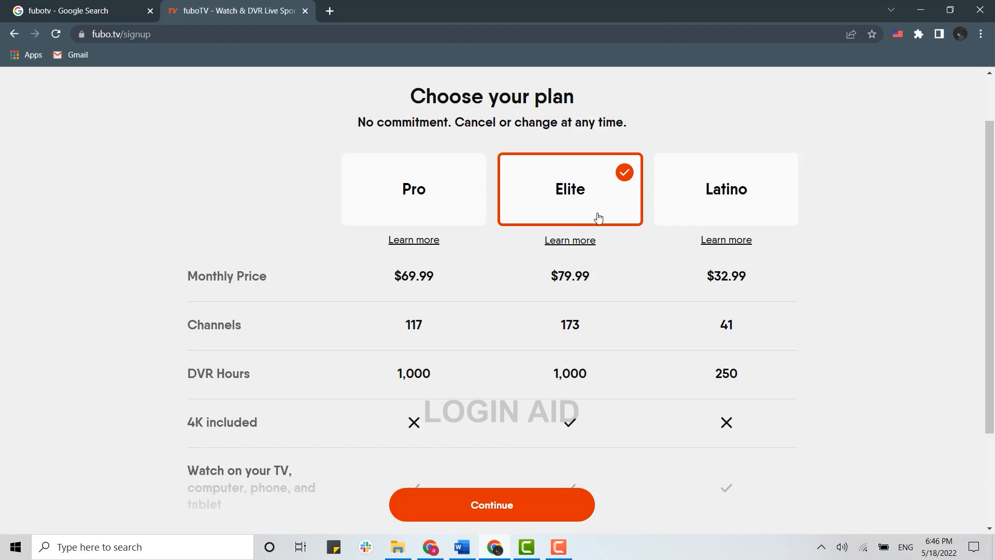
- Review the plan comparison and monthly prices, then continue with Elite
scroll(down, 3)
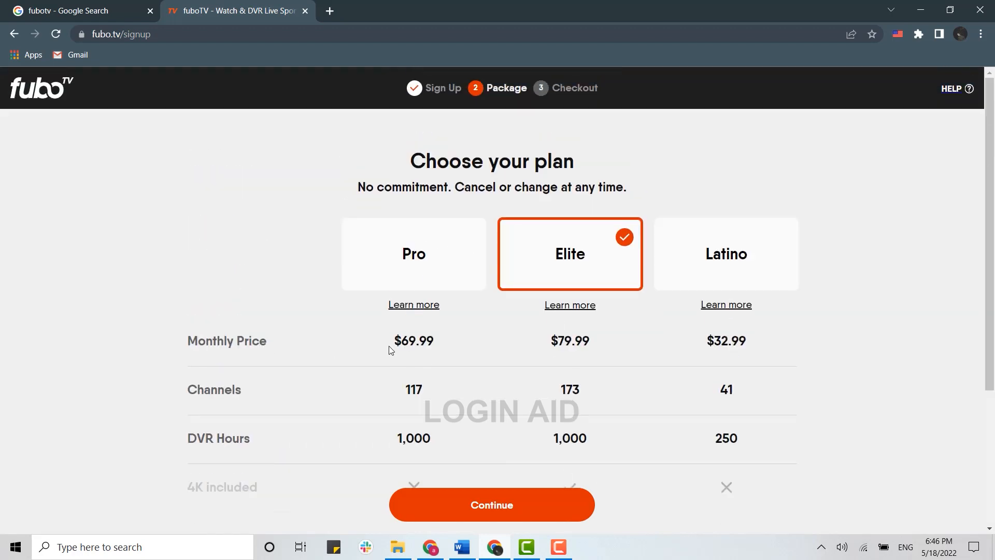
drag(401, 341, 747, 341)
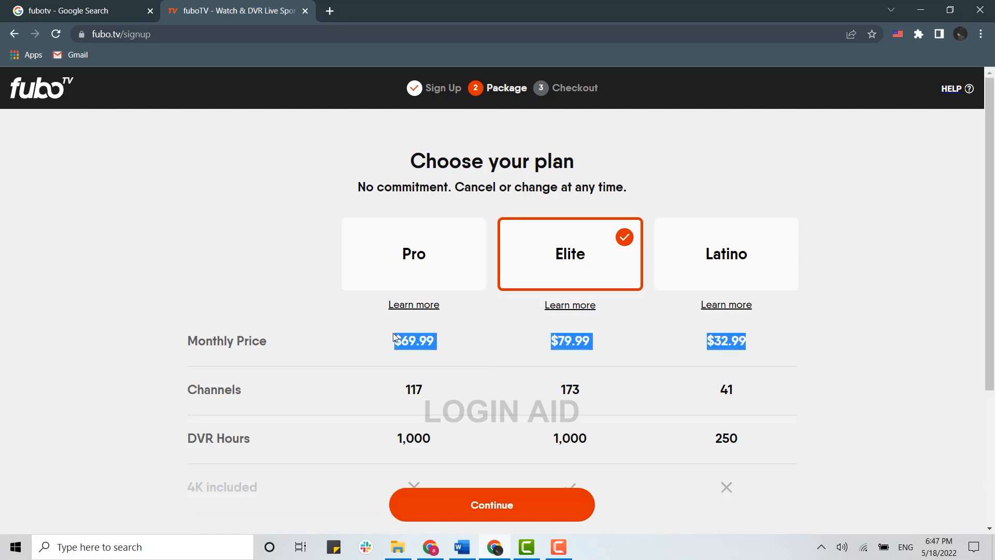
scroll(down, 3)
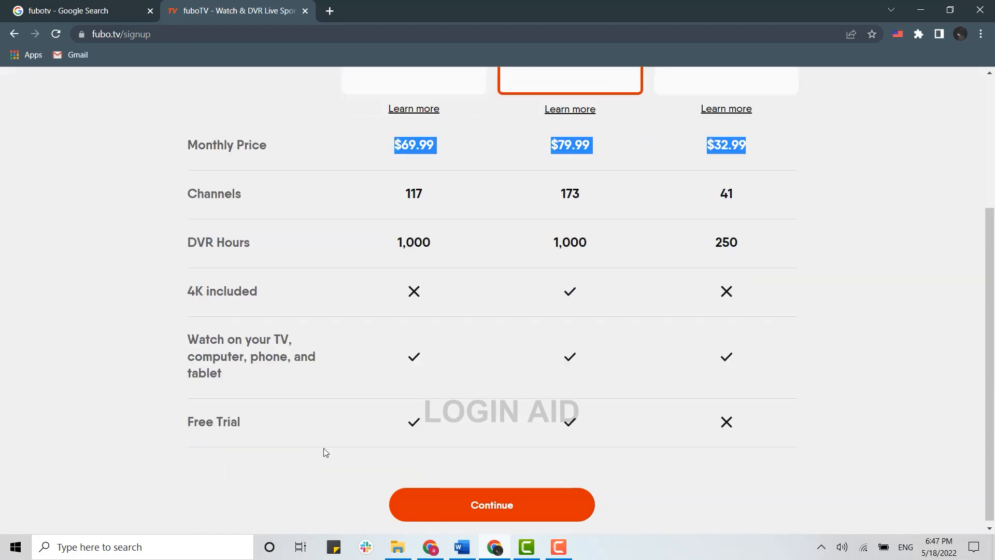
click(491, 505)
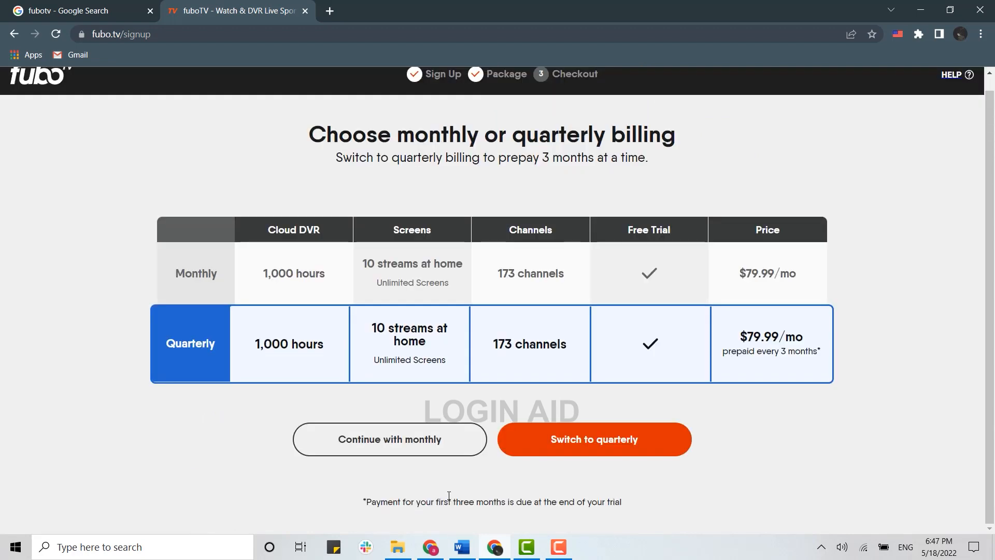
mouse_move(423, 450)
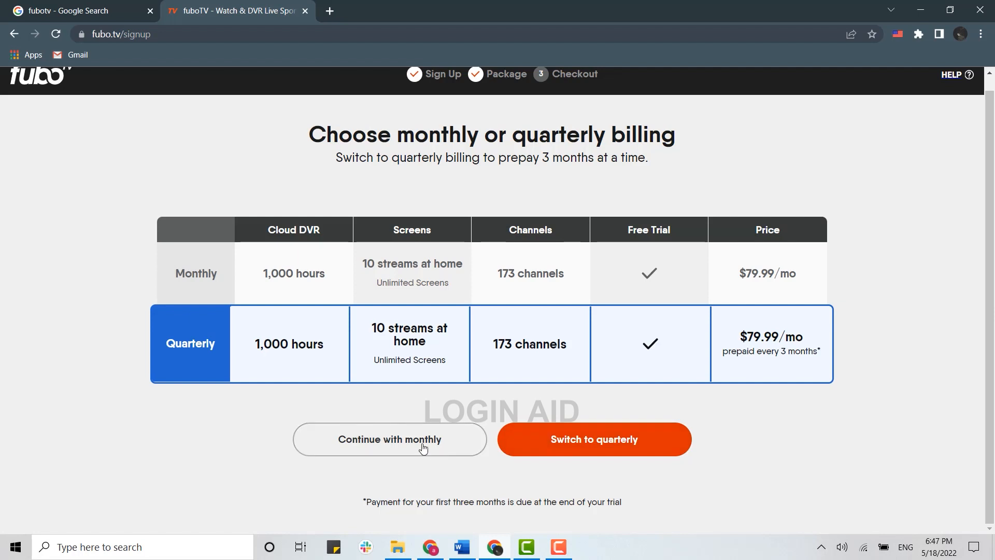
mouse_move(539, 451)
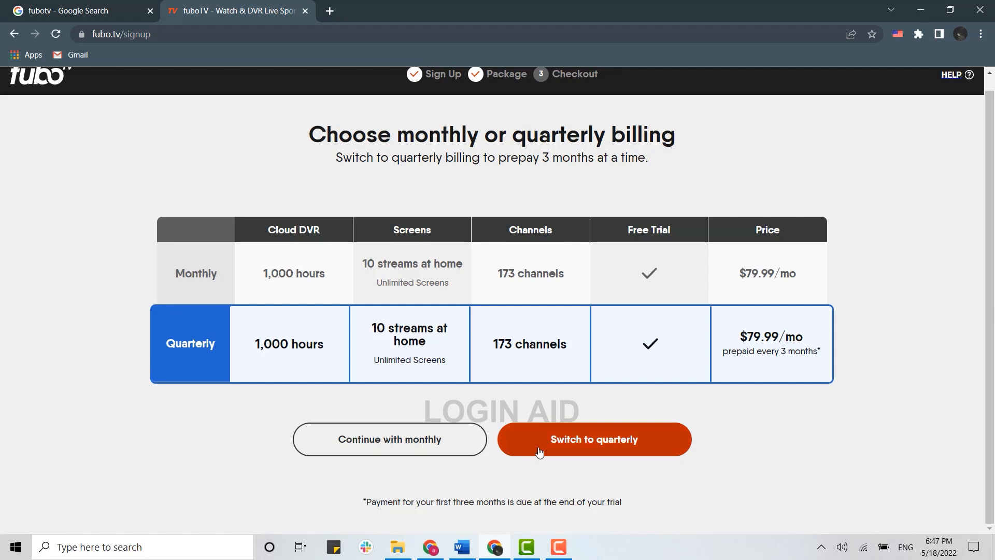
mouse_move(390, 448)
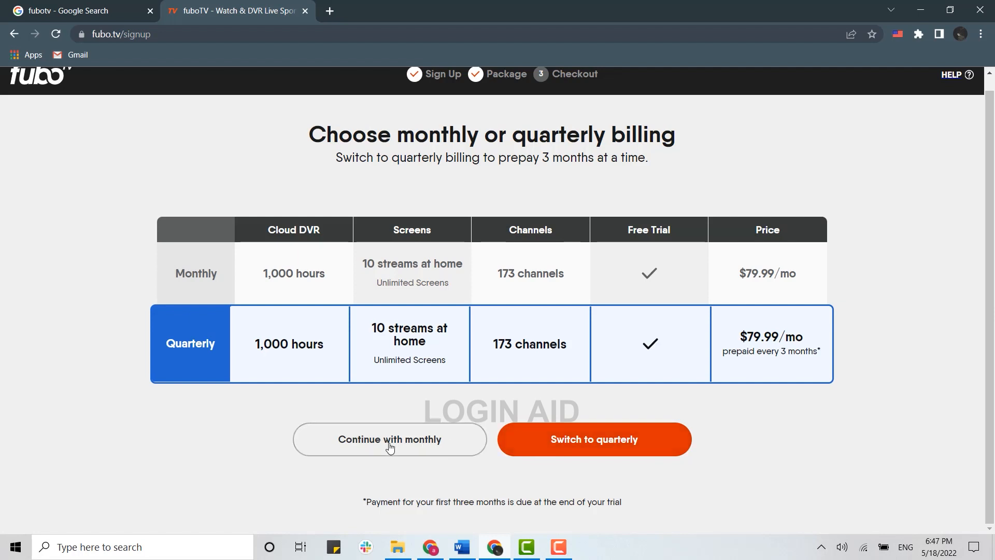
- Continue with monthly billing to checkout
click(390, 440)
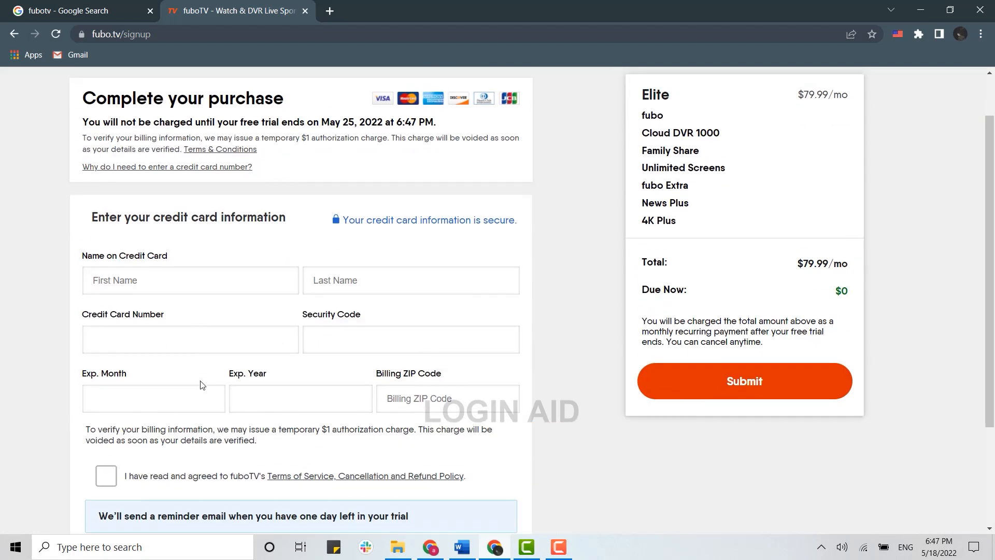
click(190, 280)
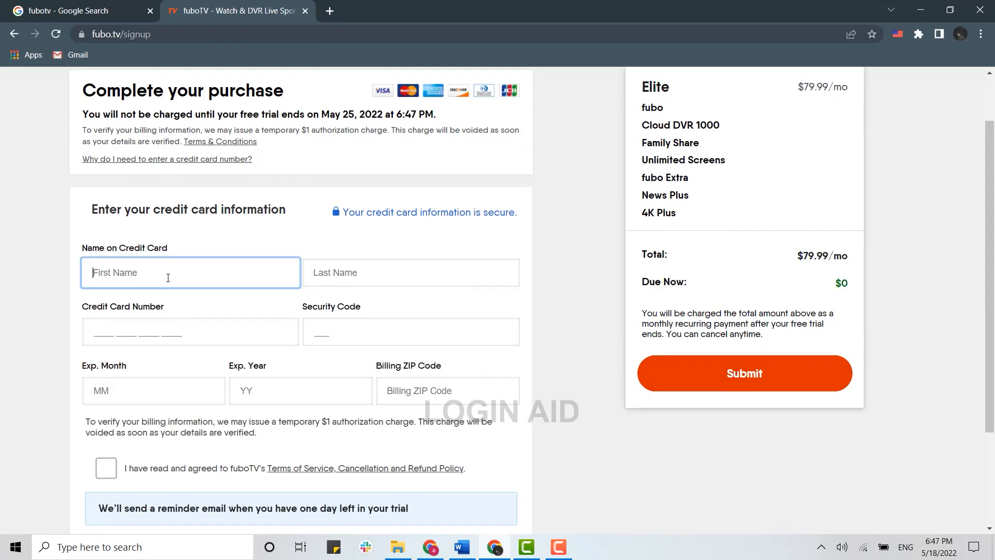
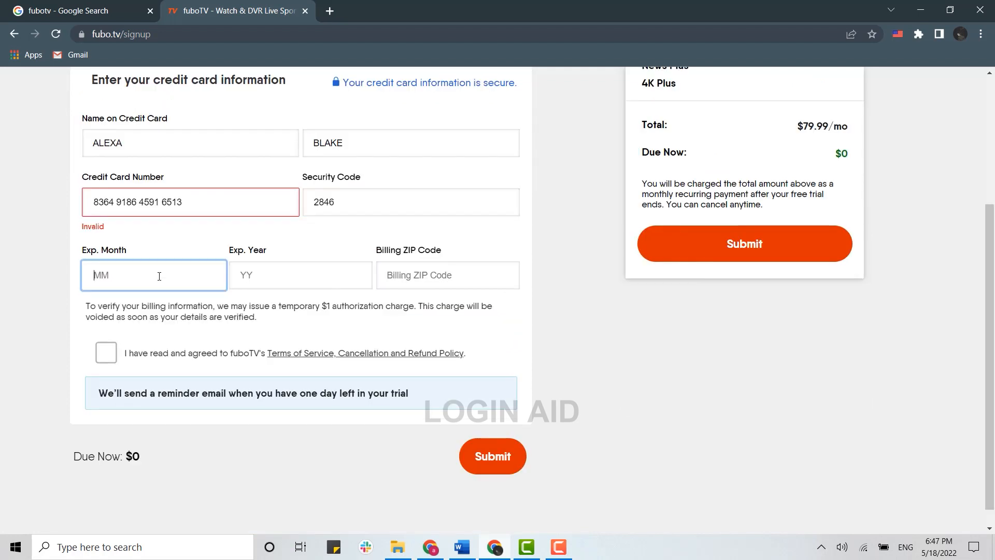
- Enter the card details with expiry 06/2202 and billing ZIP 467937, and agree to the terms
text(06)
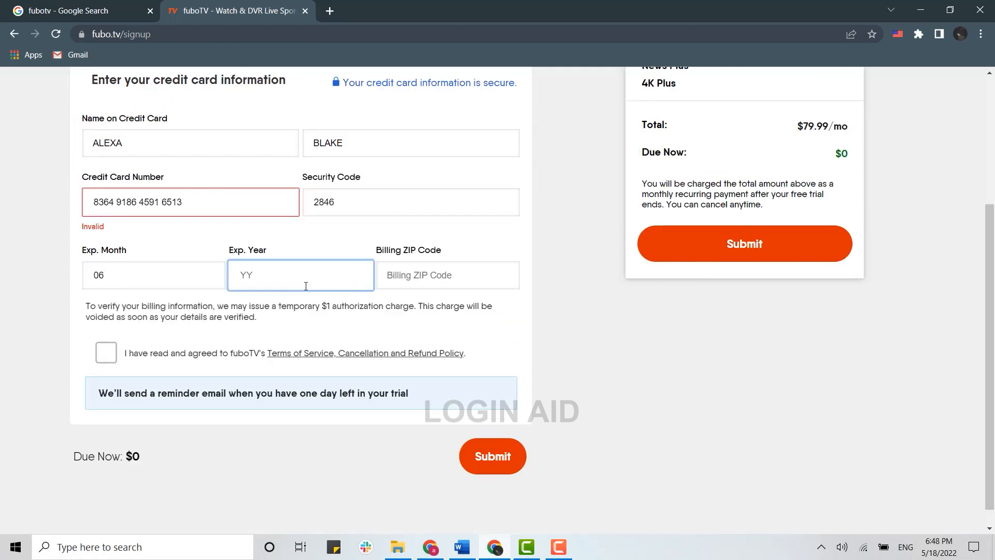
text(2202)
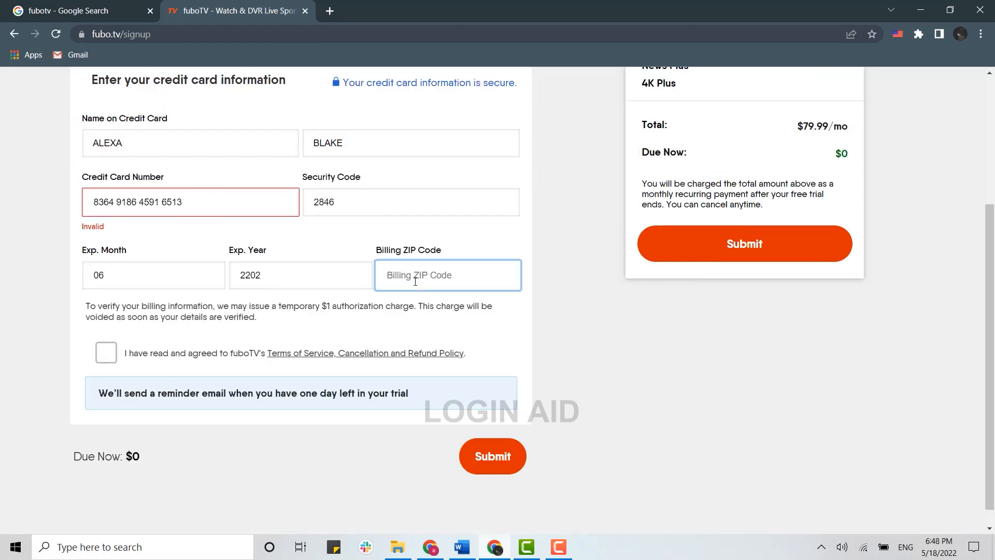
text(4679)
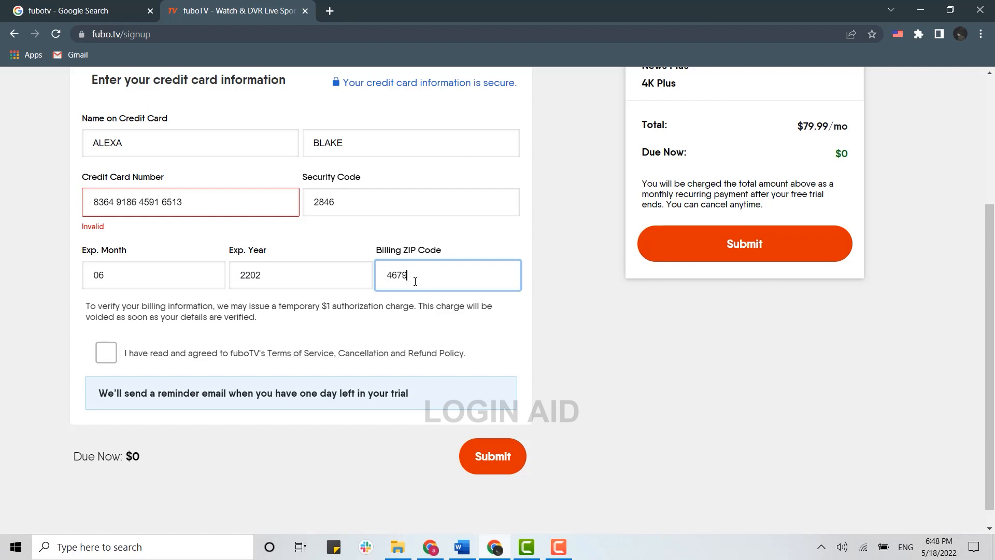
click(105, 352)
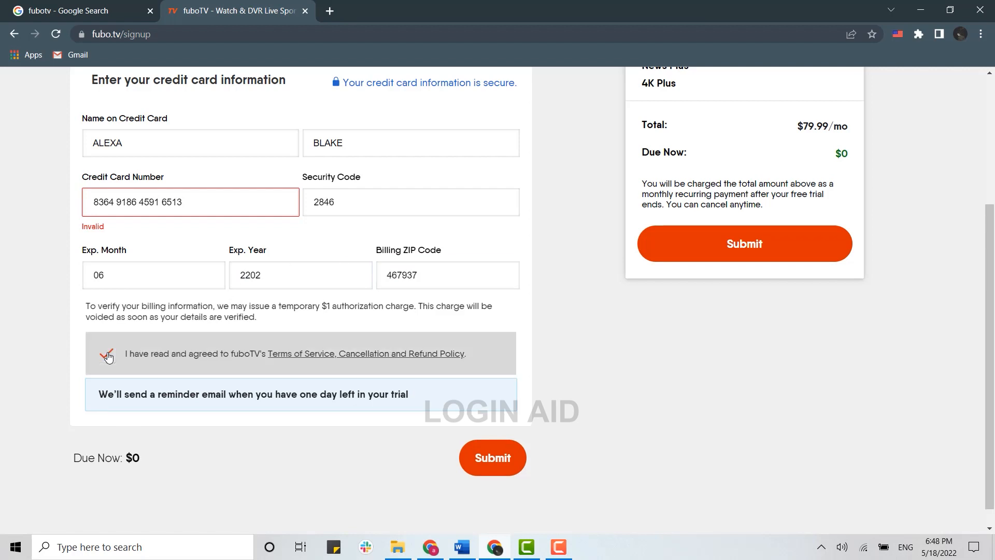